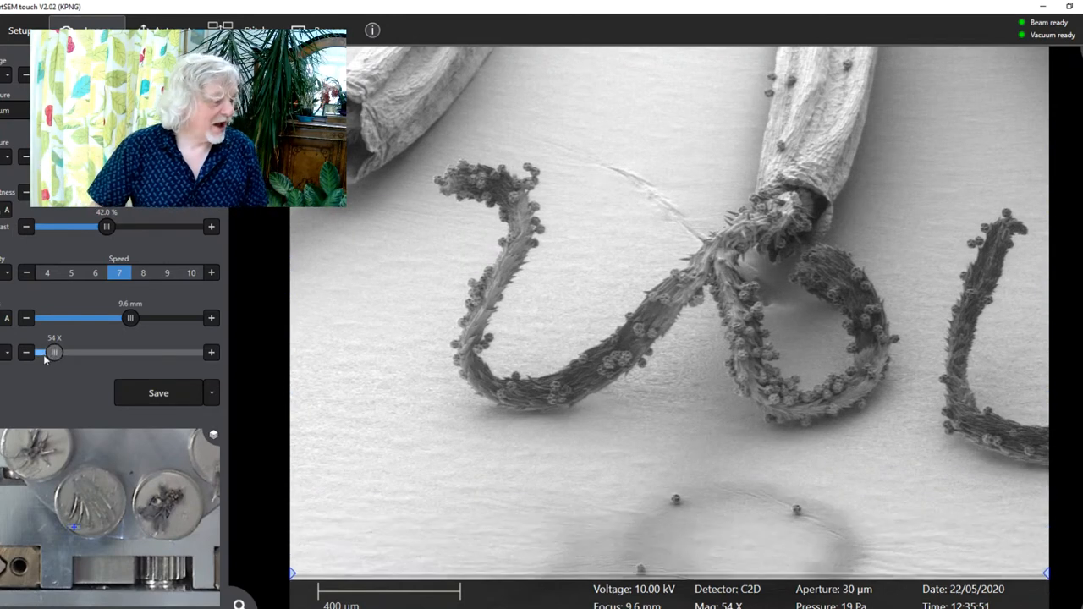
Zoom out to 27X, back to 54X, then step through 108X and 215X to 431X.
{"action": "left_click_drag", "start_coordinate": [54, 352], "coordinate": [44, 352]}
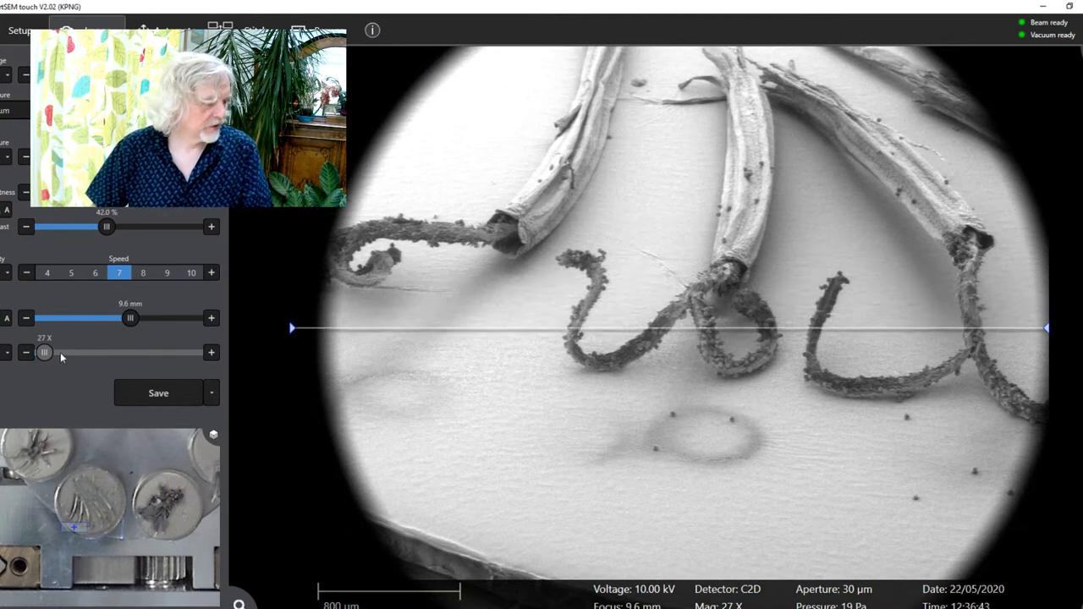
{"action": "left_click_drag", "start_coordinate": [44, 352], "coordinate": [53, 352]}
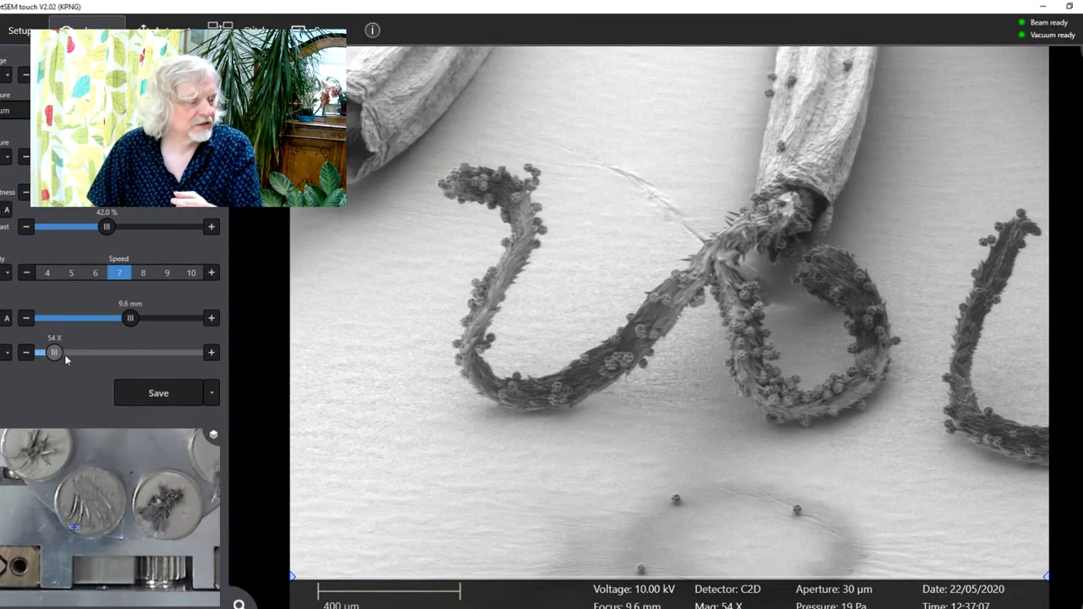
{"action": "left_click_drag", "start_coordinate": [53, 352], "coordinate": [64, 353]}
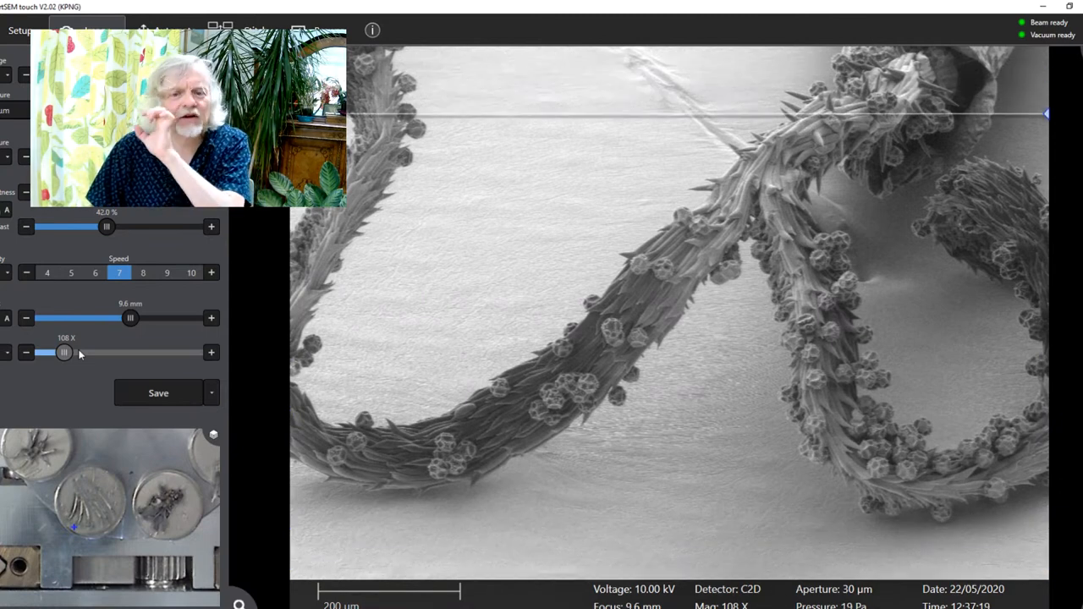
{"action": "left_click_drag", "start_coordinate": [64, 353], "coordinate": [74, 353]}
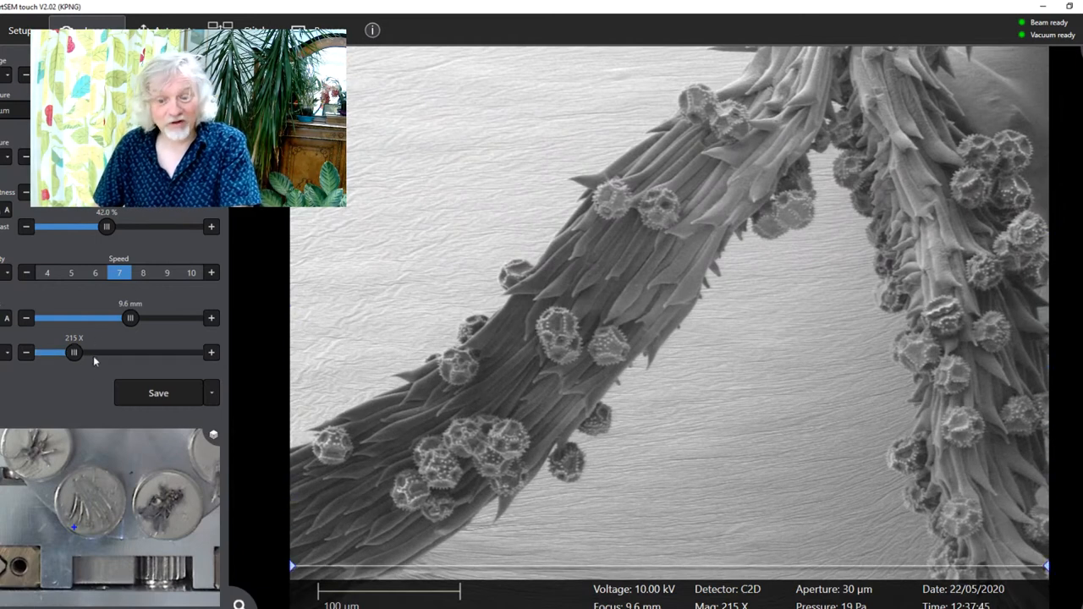
{"action": "left_click_drag", "start_coordinate": [74, 352], "coordinate": [83, 352]}
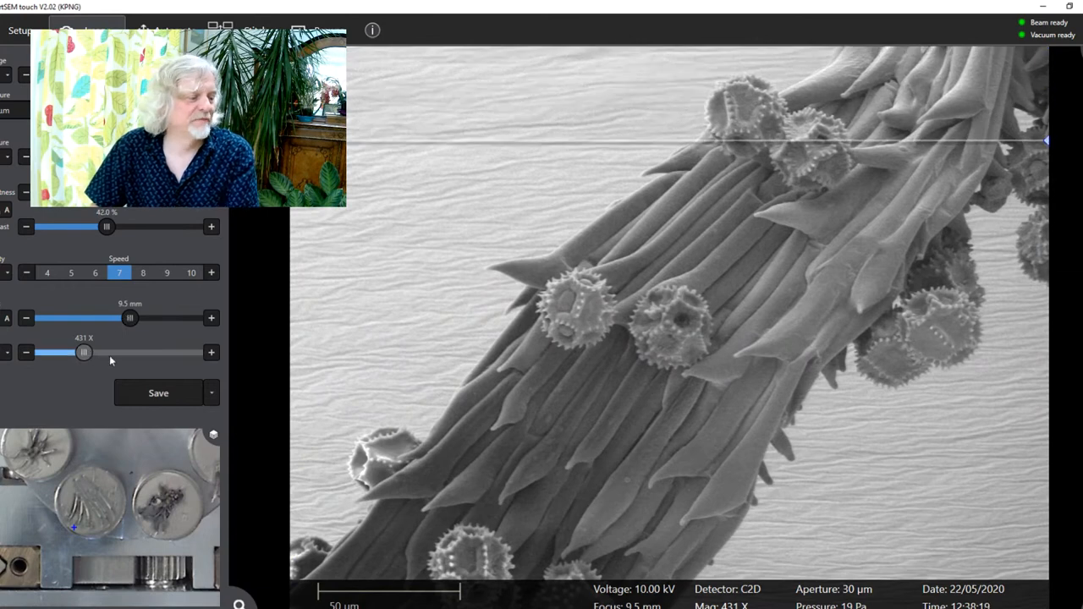
Magnify to 861X on two spiky pollen grains, then to 3.44 kX on one grain.
{"action": "left_click_drag", "start_coordinate": [83, 352], "coordinate": [93, 352]}
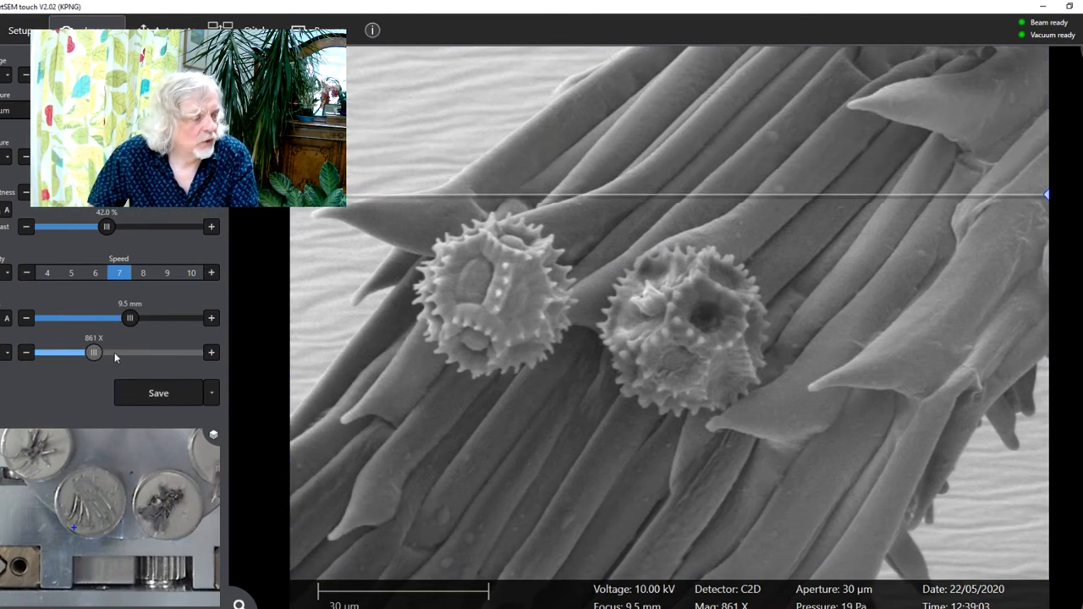
{"action": "left_click_drag", "start_coordinate": [93, 352], "coordinate": [112, 352]}
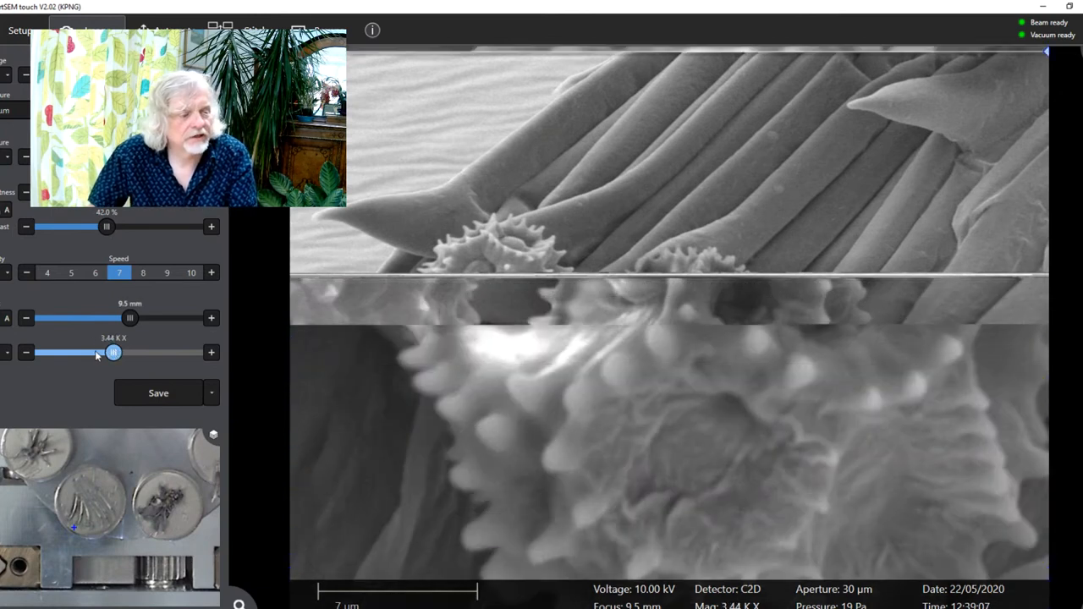
Push magnification to 6.89 kX, return to 3.44 kX, and settle at 1.72 kX.
{"action": "left_click_drag", "start_coordinate": [113, 352], "coordinate": [123, 352]}
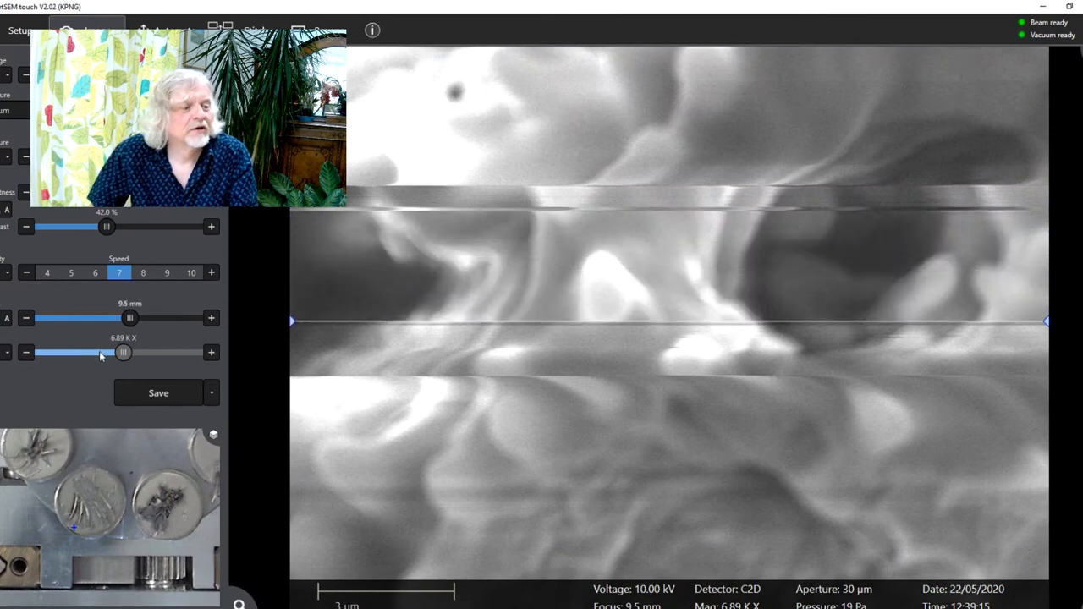
{"action": "left_click_drag", "start_coordinate": [122, 352], "coordinate": [114, 352]}
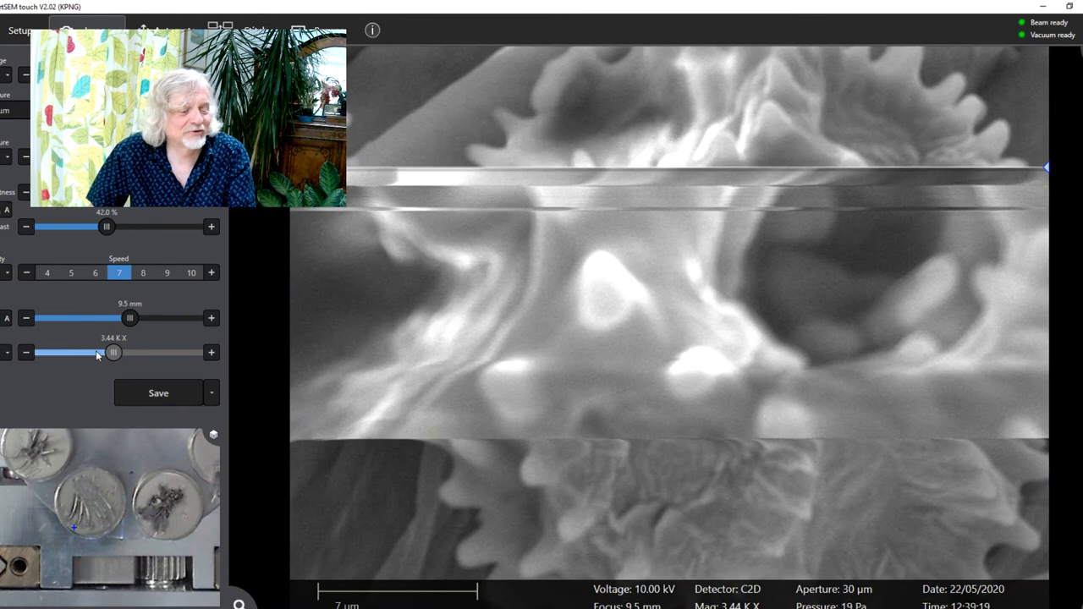
{"action": "left_click_drag", "start_coordinate": [114, 352], "coordinate": [103, 352]}
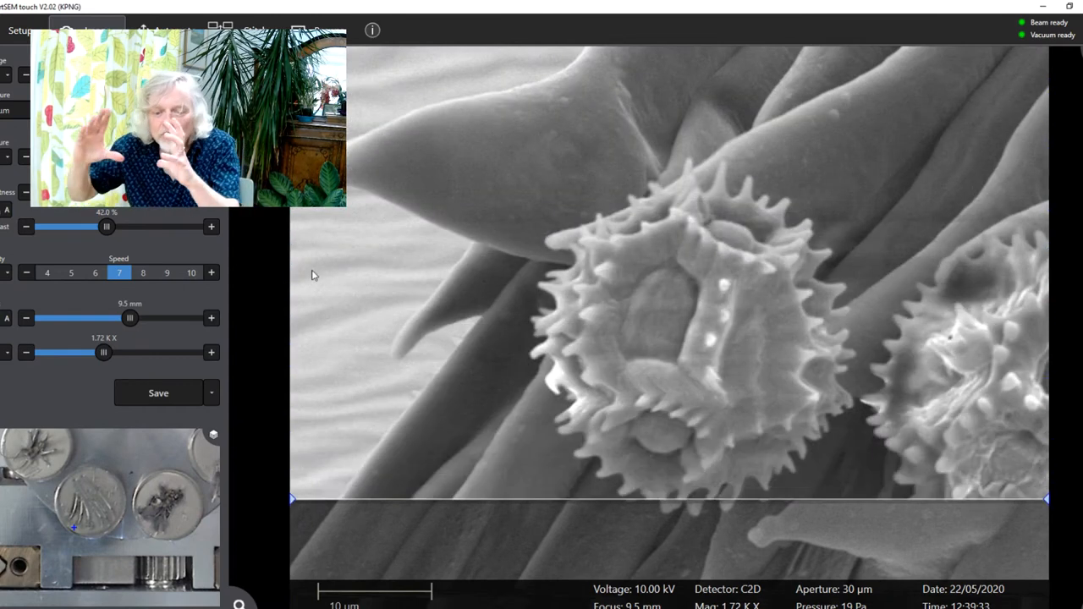
{"action": "left_click_drag", "start_coordinate": [103, 352], "coordinate": [103, 352]}
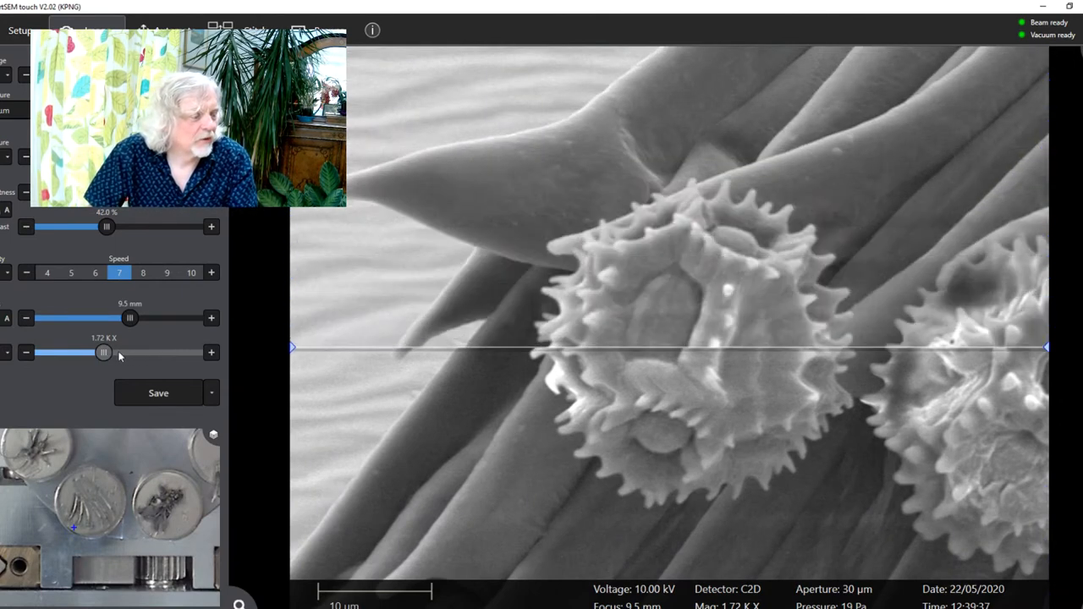
{"action": "left_click_drag", "start_coordinate": [103, 352], "coordinate": [112, 352]}
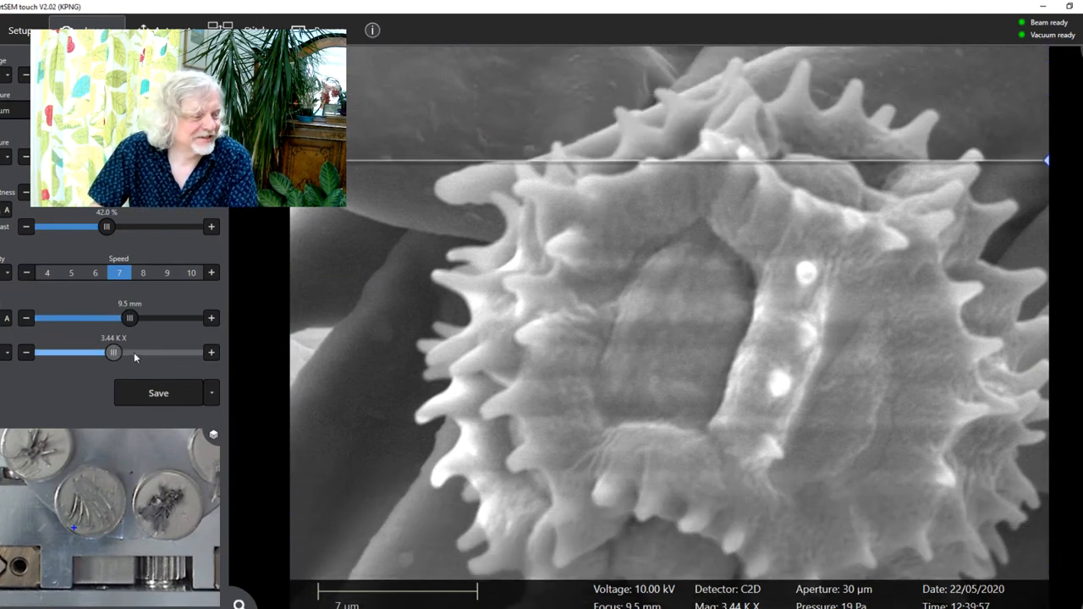
Raise magnification from 3.44 kX to 6.89 kX to examine the pollen spines.
{"action": "left_click_drag", "start_coordinate": [114, 352], "coordinate": [124, 352]}
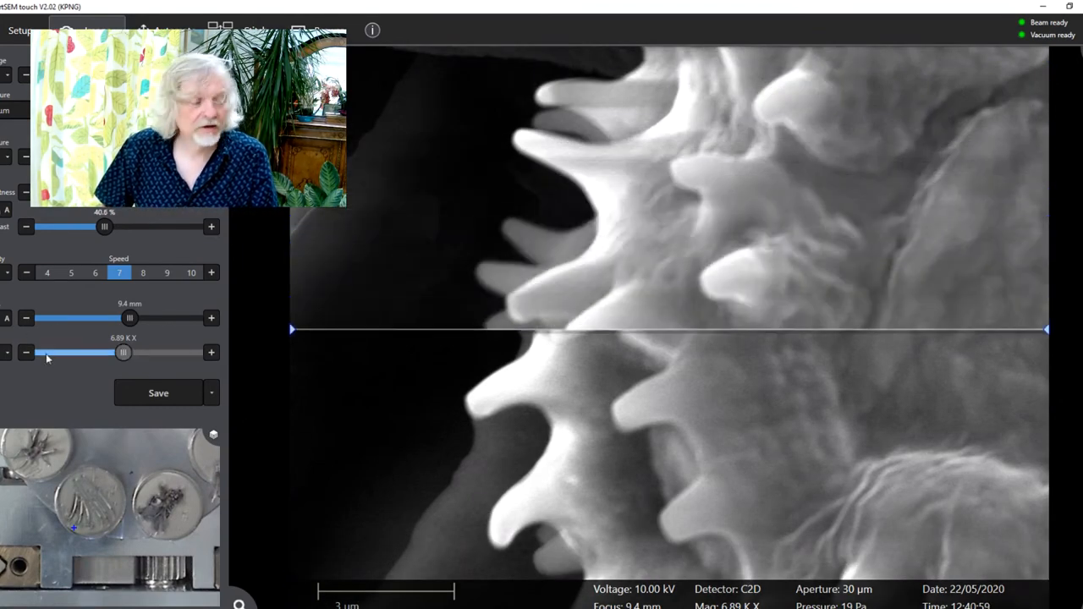
Lower magnification in stages from 6.89 kX down to a 27X daisy overview.
{"action": "left_click_drag", "start_coordinate": [123, 352], "coordinate": [103, 352]}
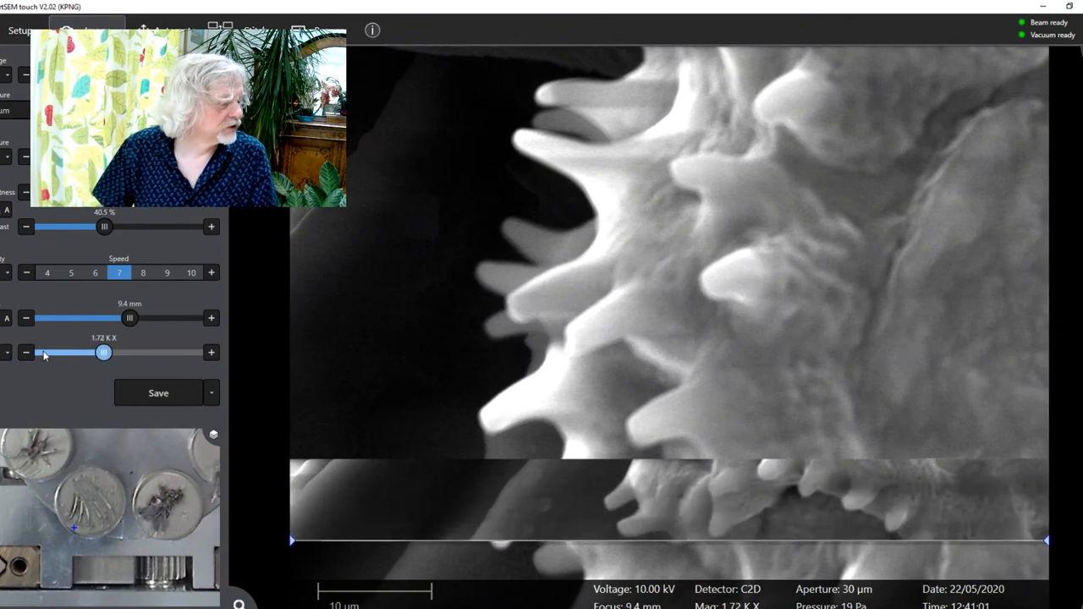
{"action": "left_click_drag", "start_coordinate": [103, 353], "coordinate": [64, 353]}
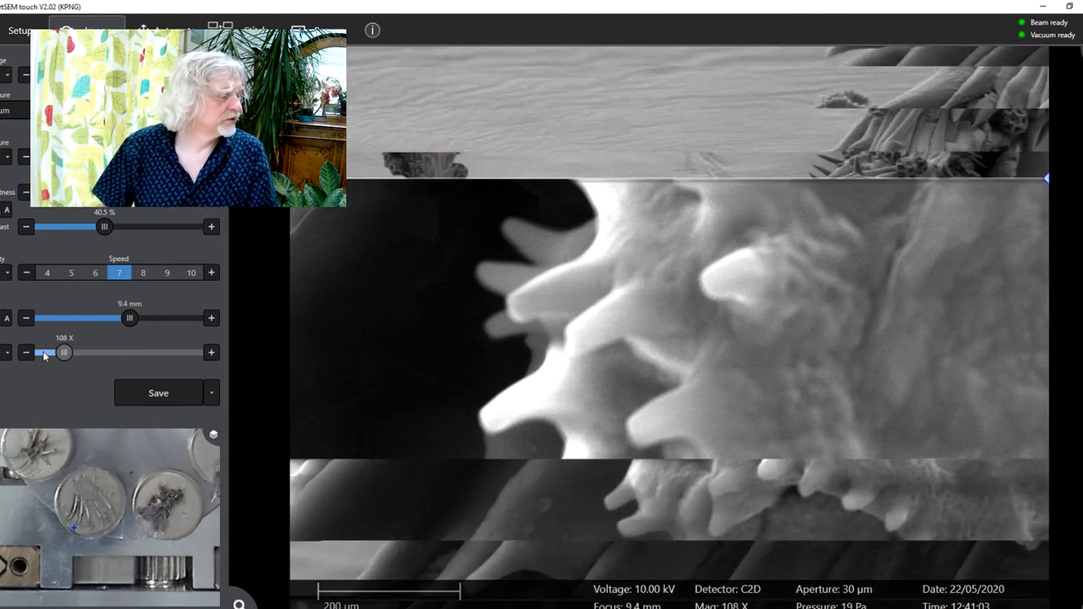
{"action": "left_click_drag", "start_coordinate": [64, 352], "coordinate": [44, 352]}
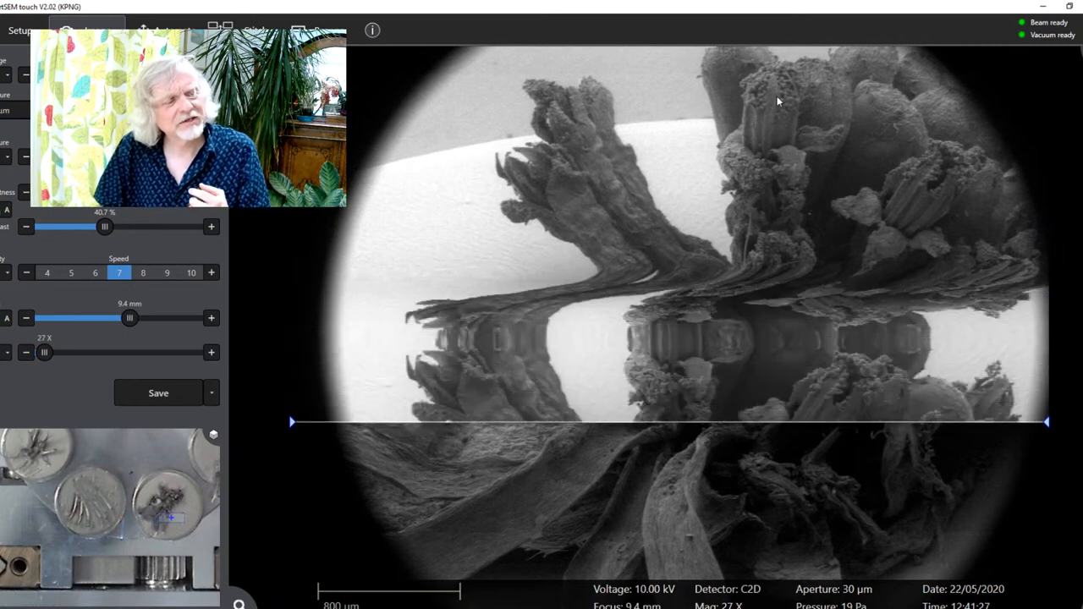
Centre the daisy floret cluster and double the magnification to 54X.
{"action": "left_click_drag", "start_coordinate": [130, 352], "coordinate": [44, 352]}
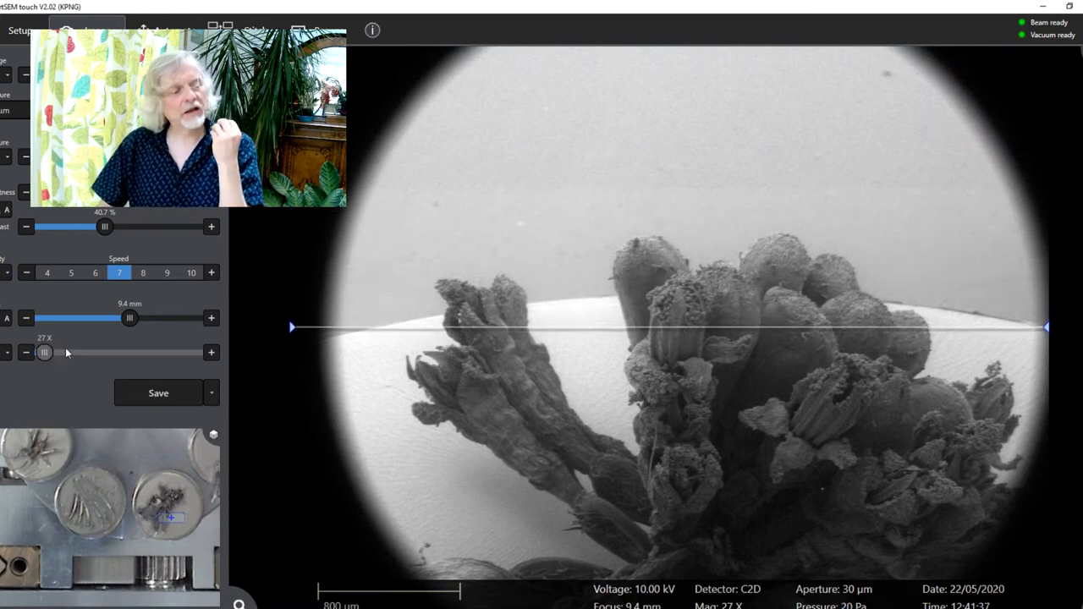
{"action": "left_click_drag", "start_coordinate": [45, 352], "coordinate": [54, 352]}
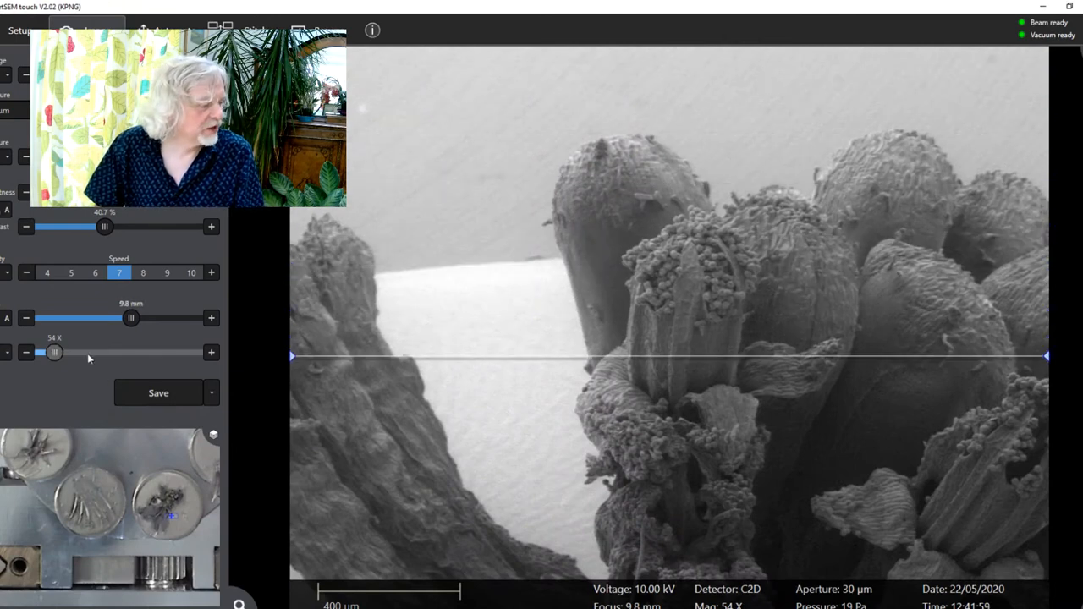
Step the anther magnification through 108X and 215X up to 431X.
{"action": "left_click_drag", "start_coordinate": [55, 352], "coordinate": [64, 352]}
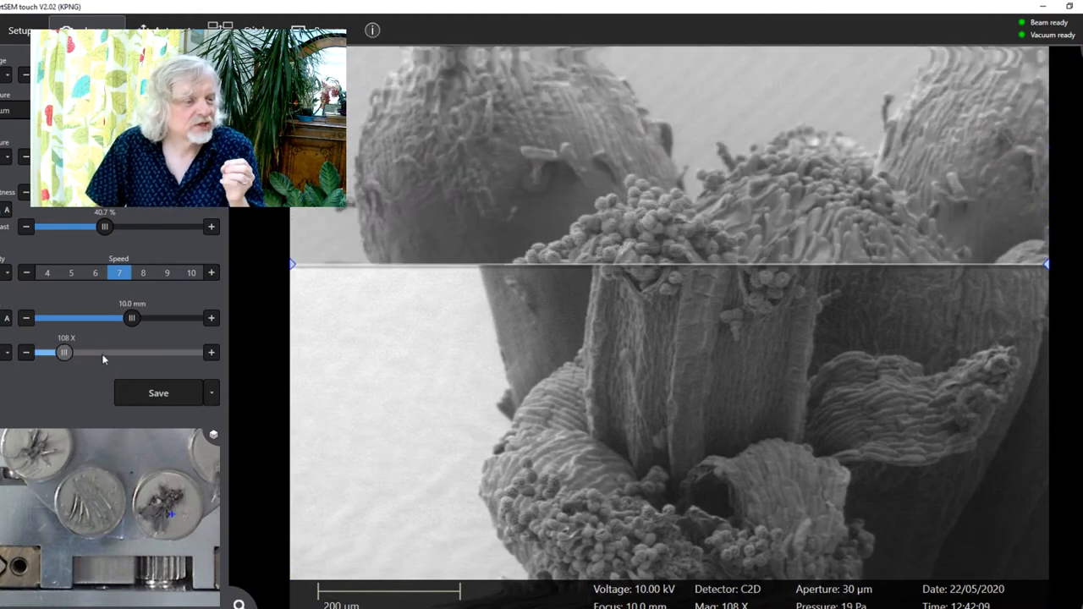
{"action": "left_click_drag", "start_coordinate": [63, 352], "coordinate": [74, 352]}
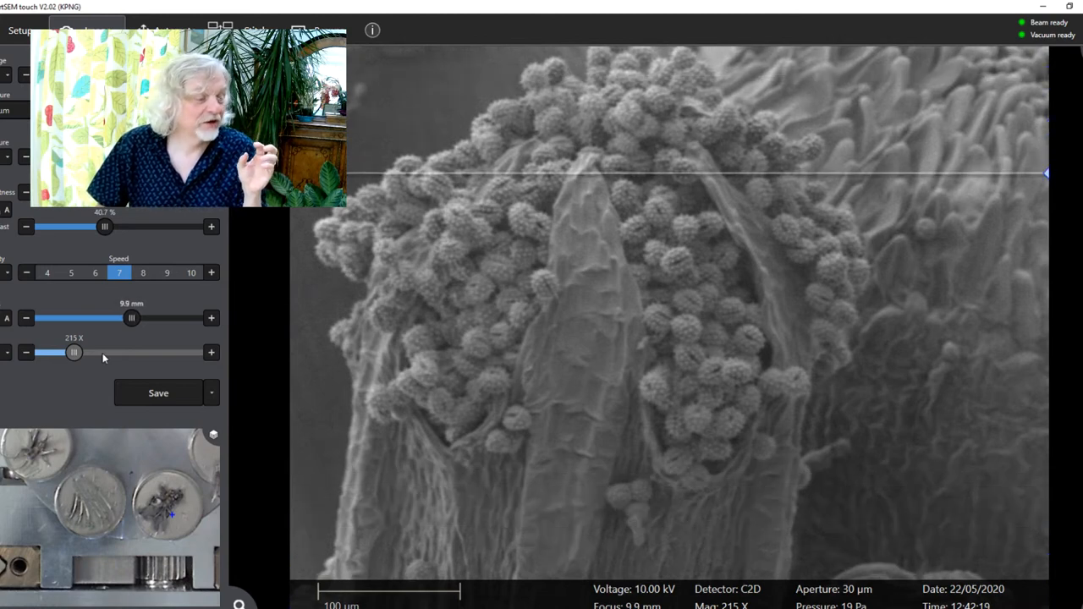
{"action": "left_click_drag", "start_coordinate": [74, 352], "coordinate": [84, 352]}
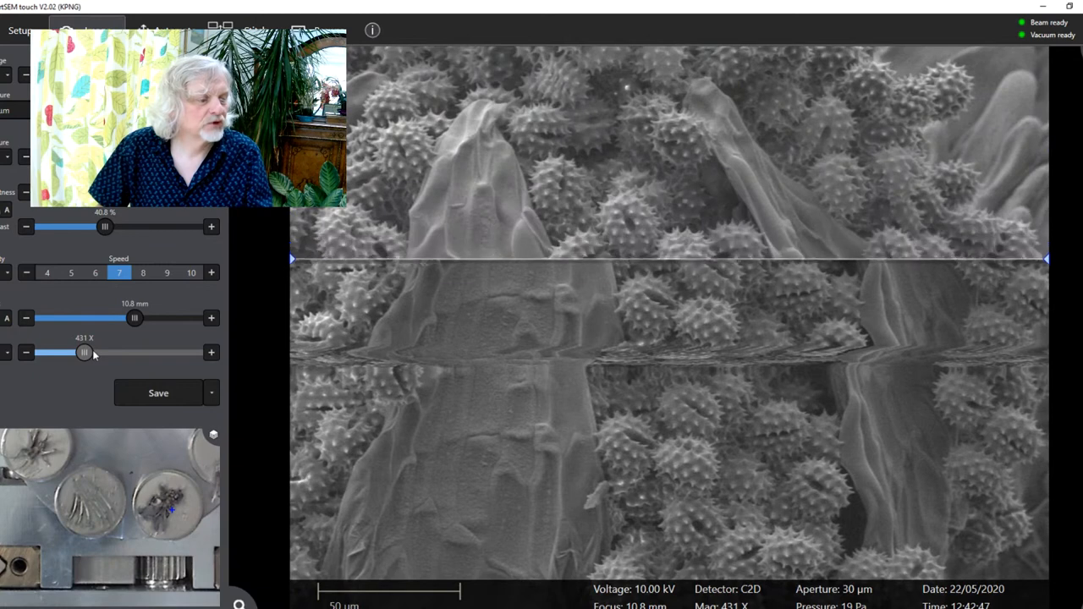
Magnify the spiky daisy pollen grains to 861X, then to 1.72 kX.
{"action": "left_click_drag", "start_coordinate": [84, 352], "coordinate": [94, 352]}
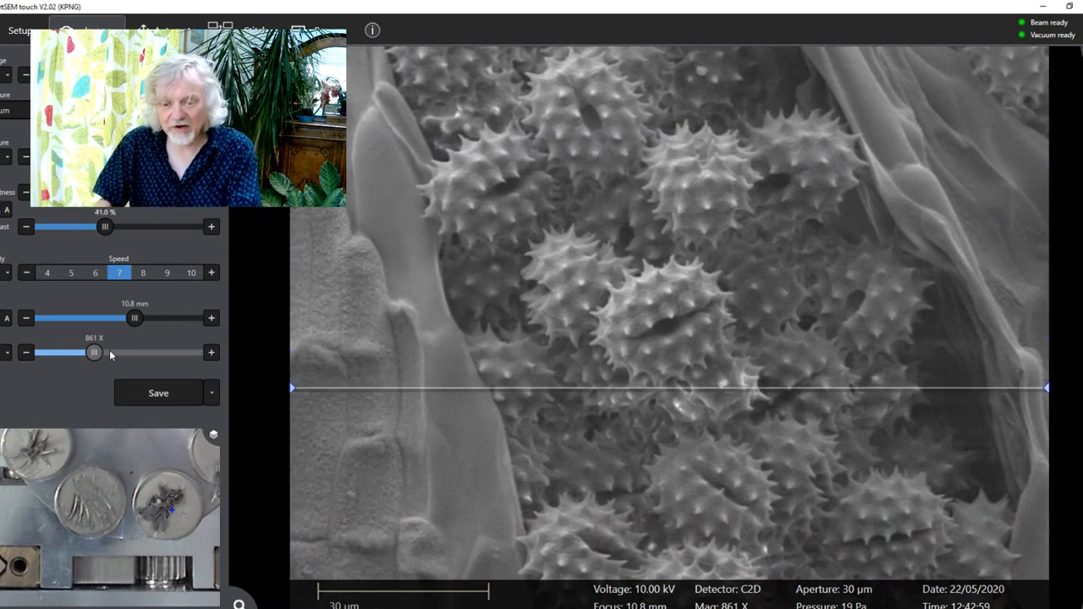
{"action": "left_click_drag", "start_coordinate": [93, 352], "coordinate": [106, 352]}
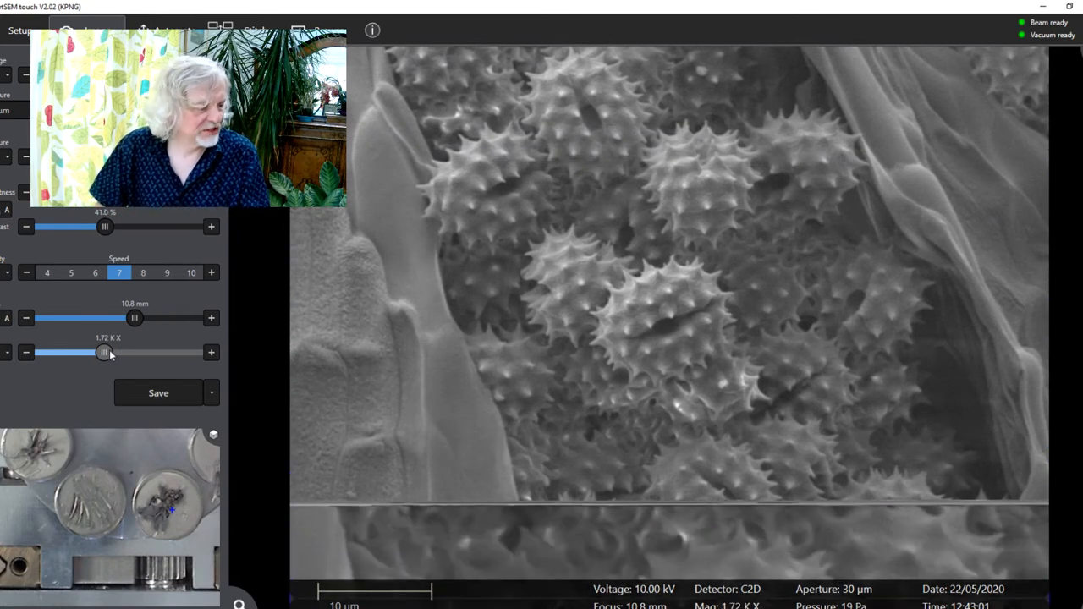